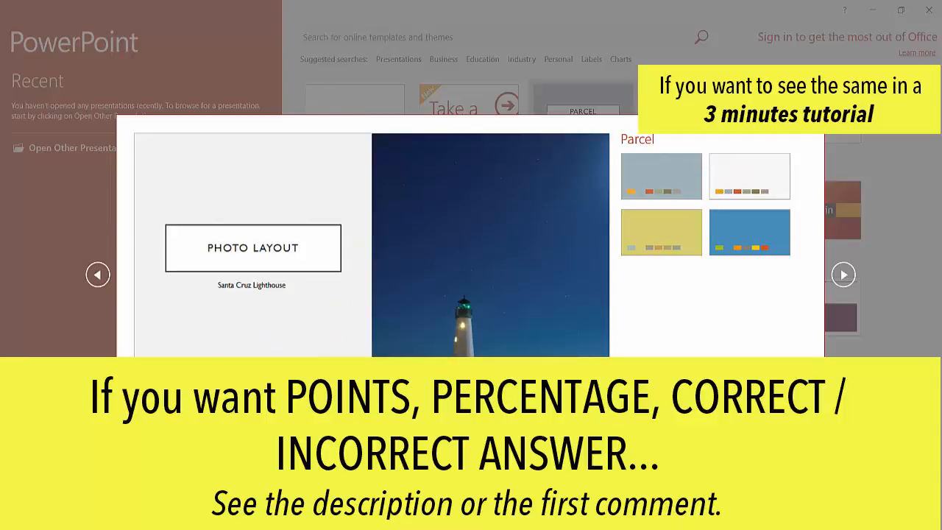
Step: Create a Parcel-themed presentation and set it to run browsed at a kiosk (full screen)
click(354, 99)
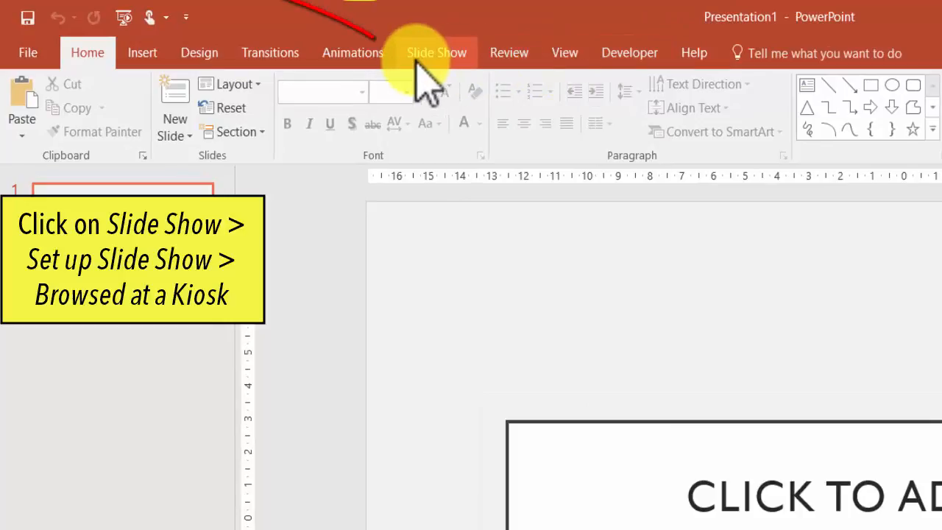
click(437, 52)
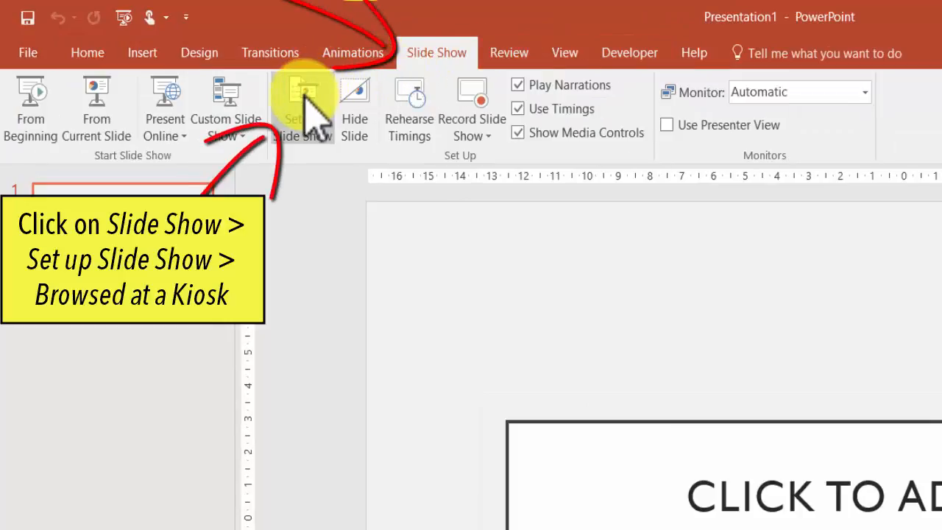
click(302, 103)
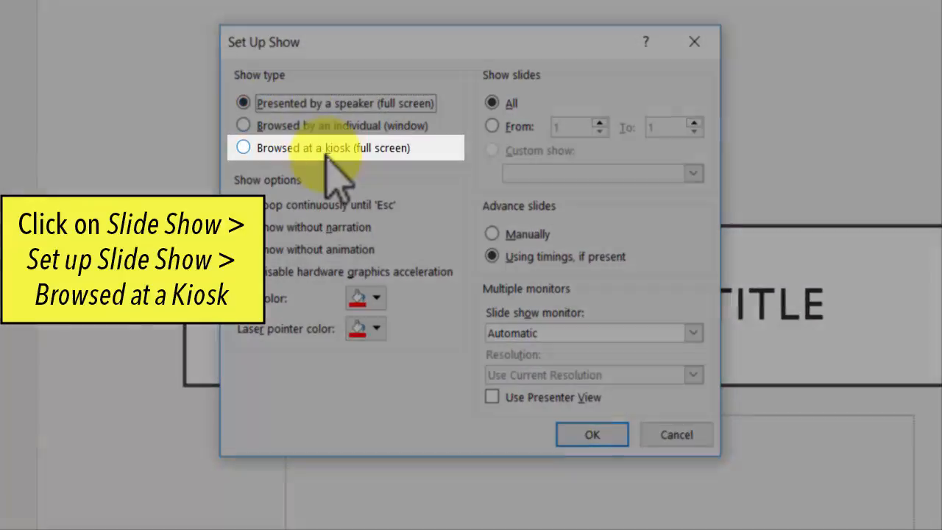
click(243, 147)
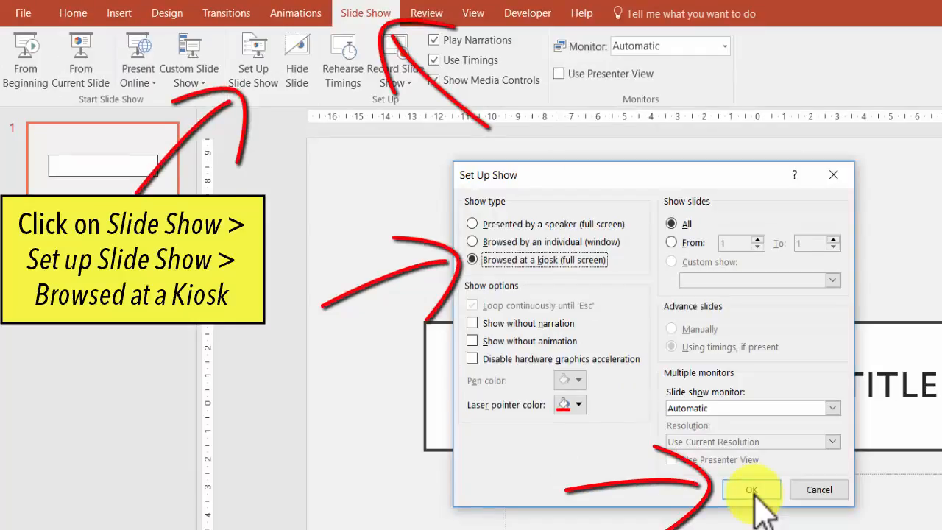
click(752, 490)
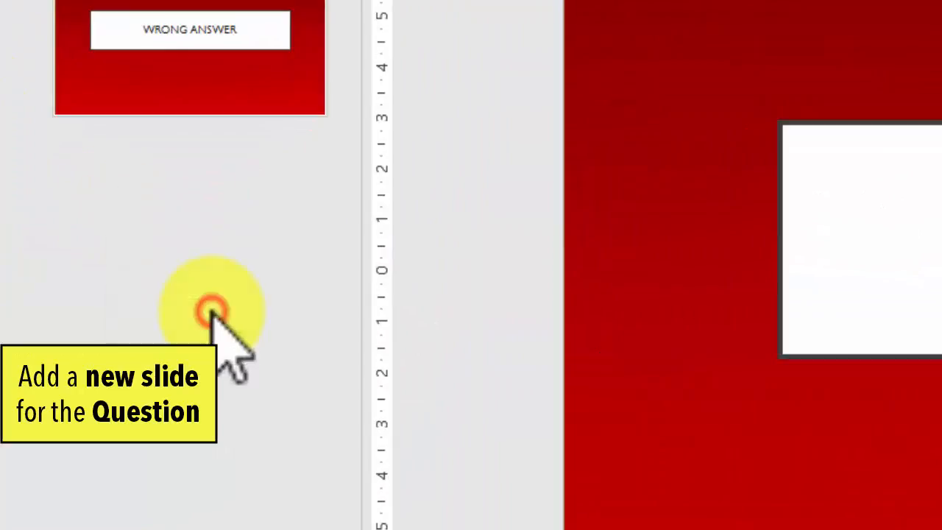
Step: Add new slides after the WRONG ANSWER slide for the question and correct-answer slides
click(105, 66)
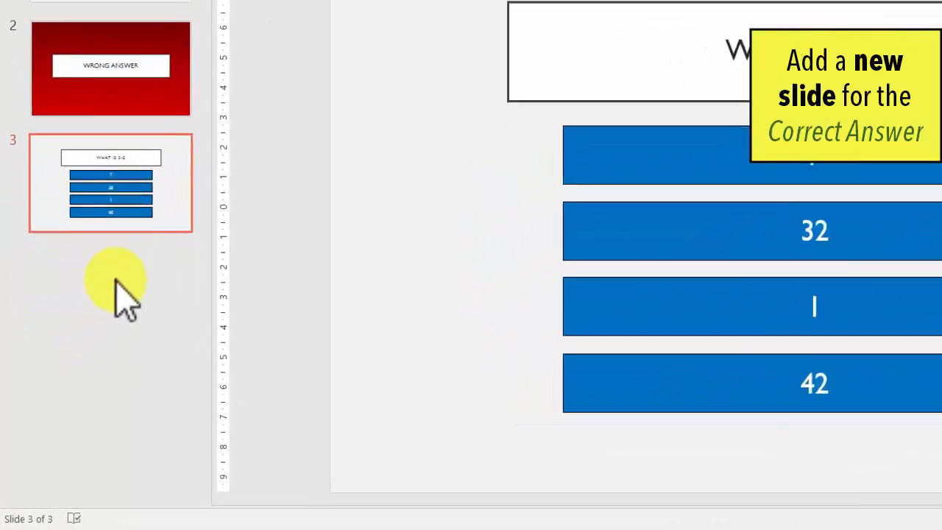
right_click(516, 52)
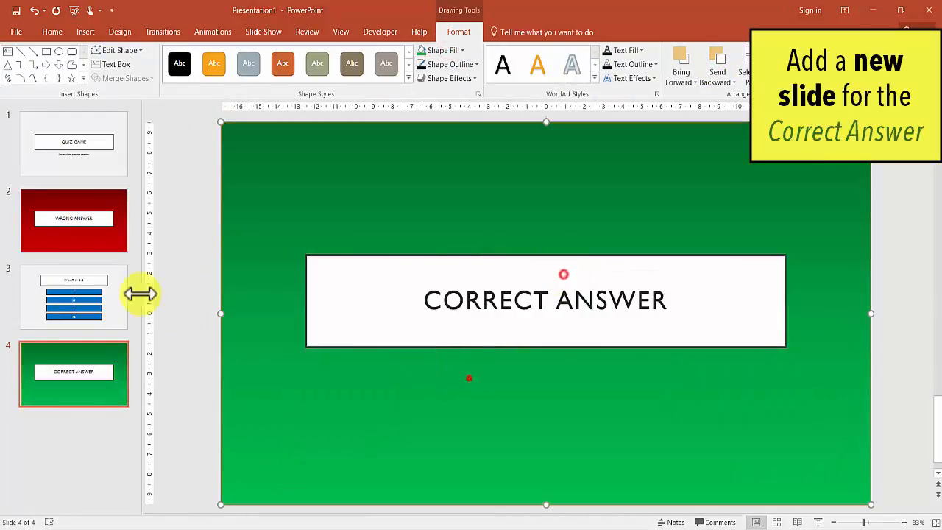
Step: Hyperlink the title slide's Start arrow to slide 3, 'What is 3-2'
click(74, 143)
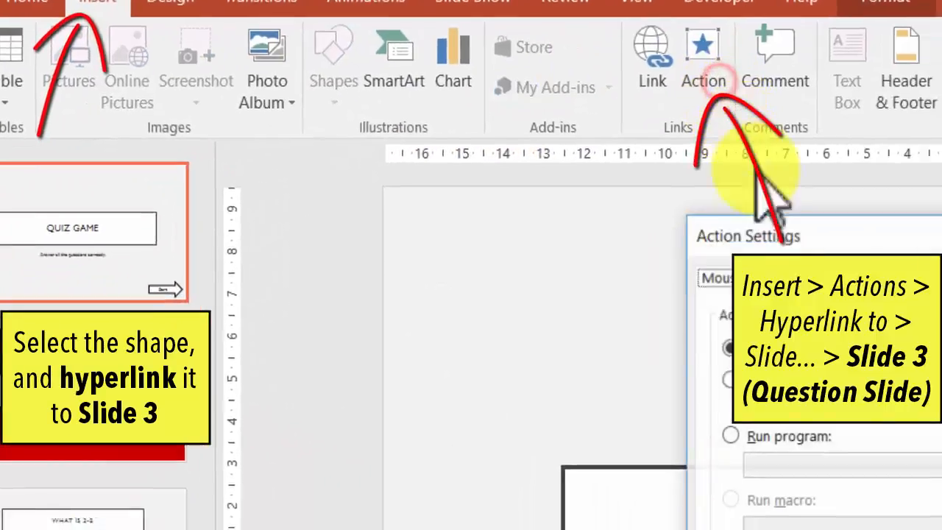
click(587, 198)
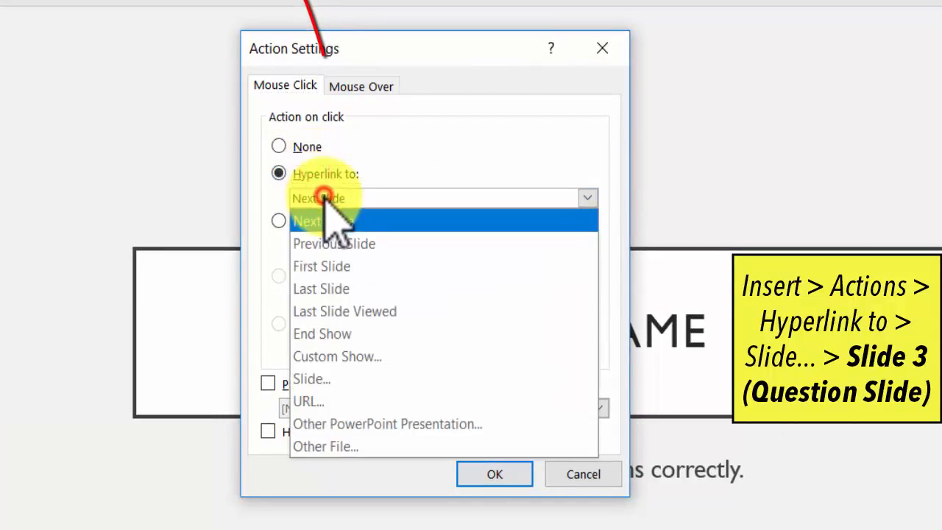
click(312, 379)
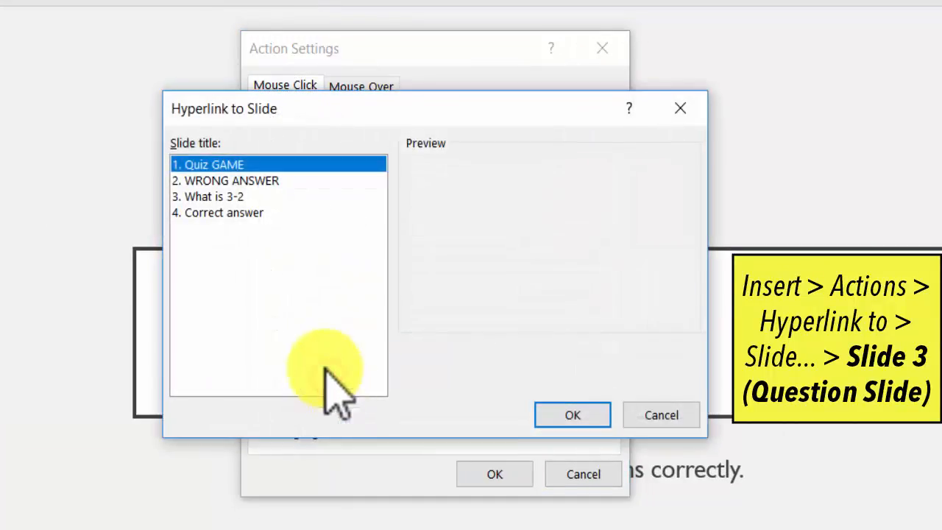
click(214, 196)
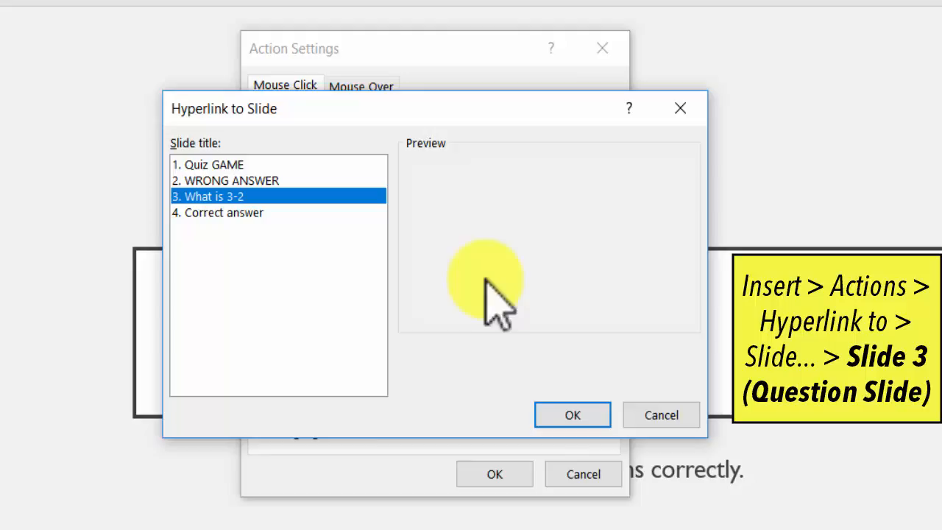
click(572, 415)
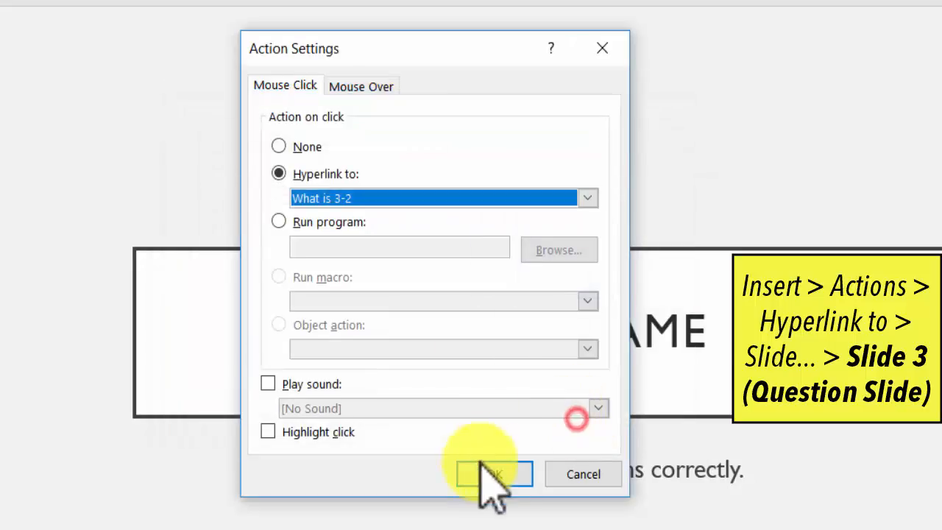
click(492, 474)
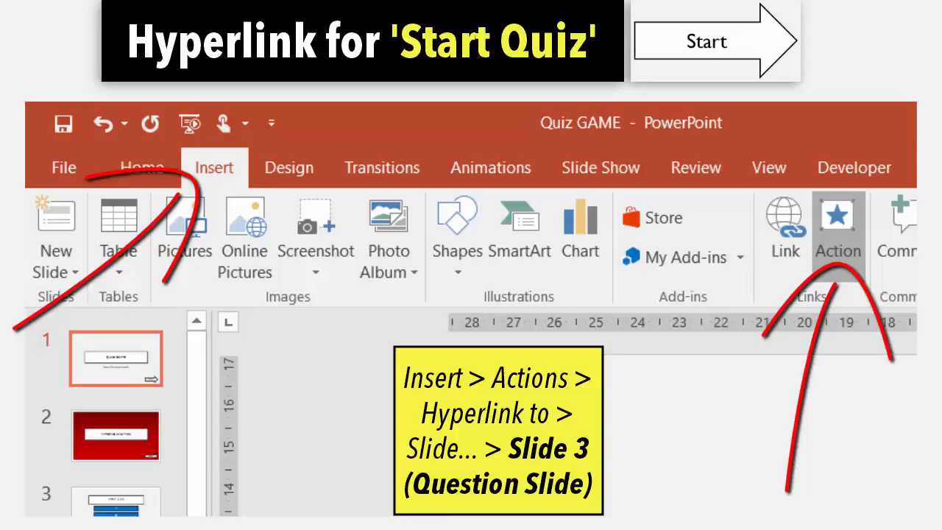
click(839, 228)
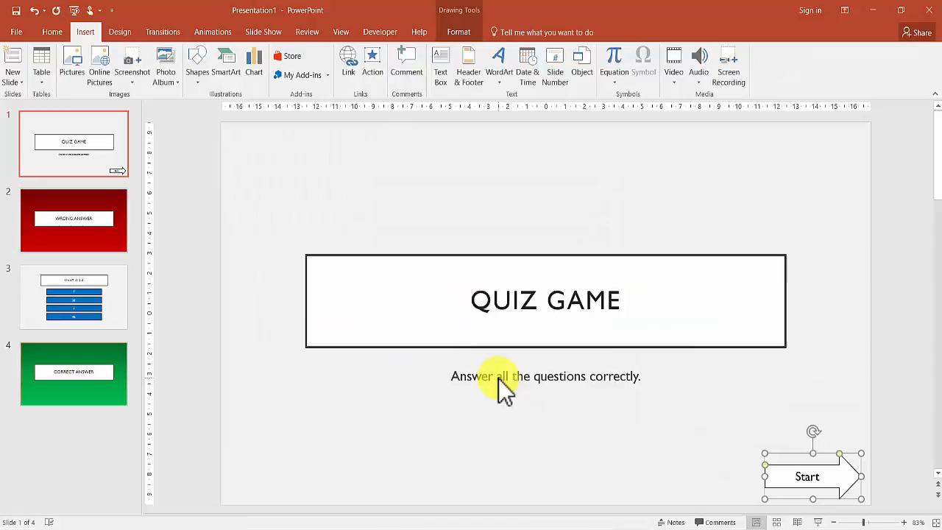
Step: Give answer box '1' a Next Slide hyperlink action
click(74, 297)
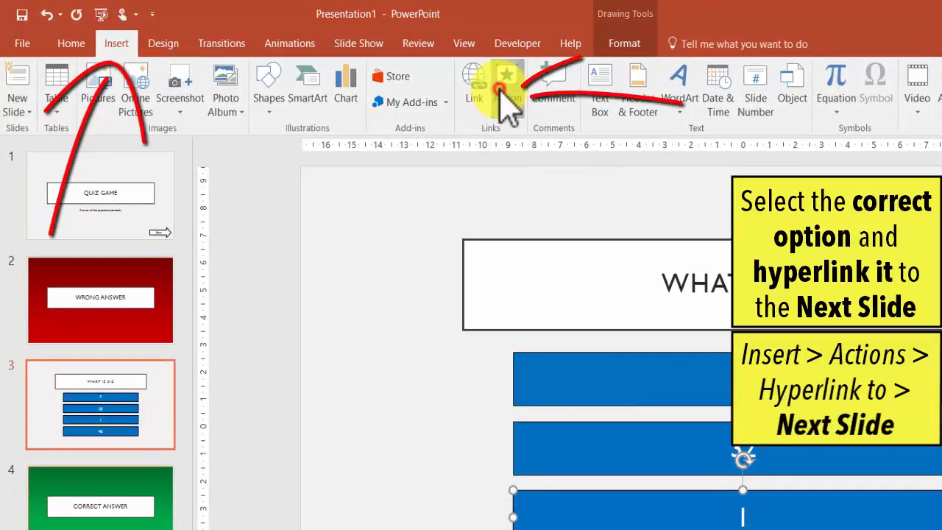
click(507, 85)
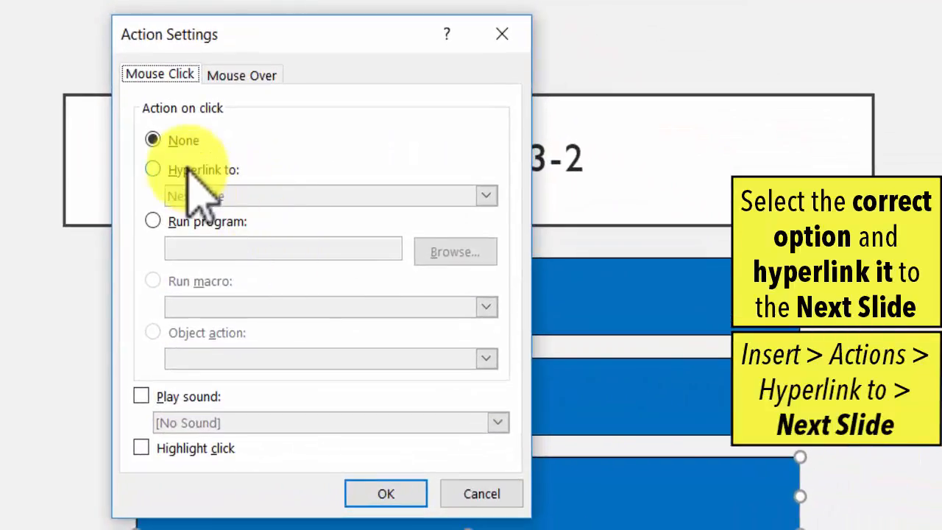
click(153, 169)
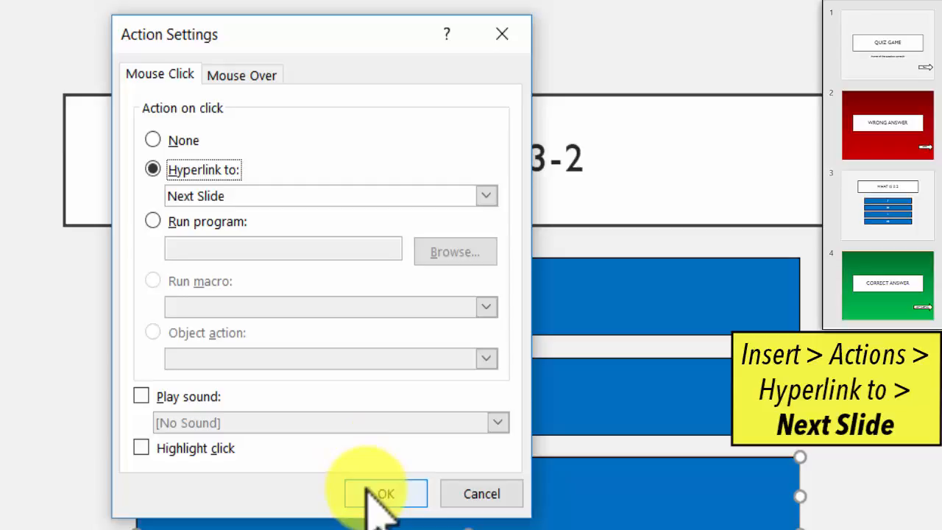
click(384, 493)
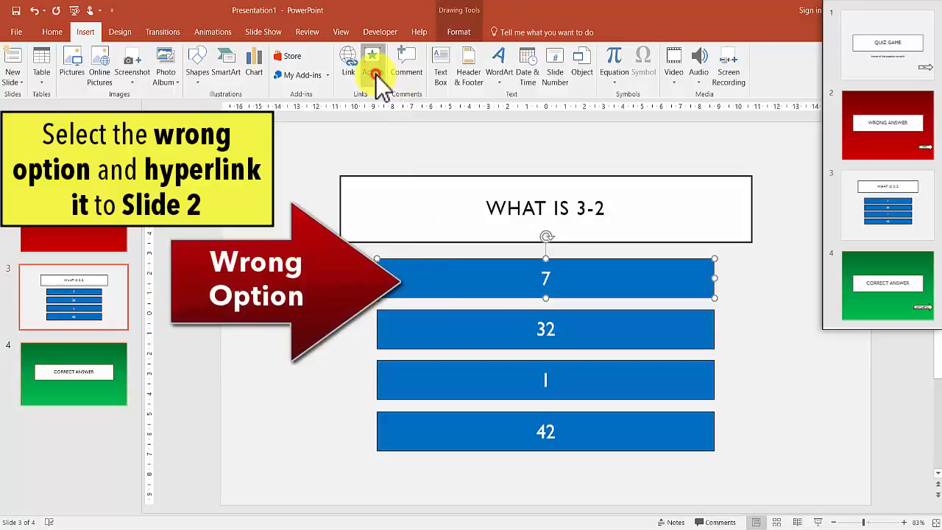
Step: Hyperlink wrong answer 7 to slide 2, WRONG ANSWER
click(374, 63)
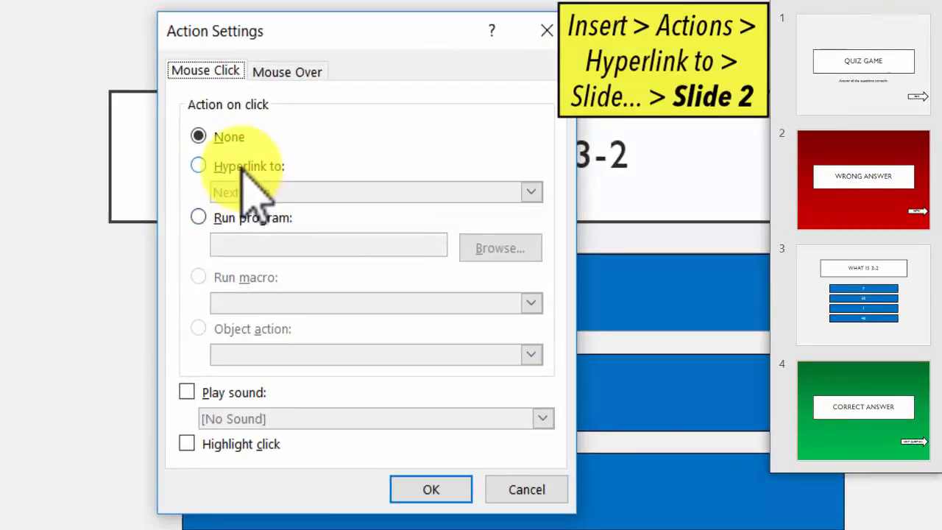
click(198, 164)
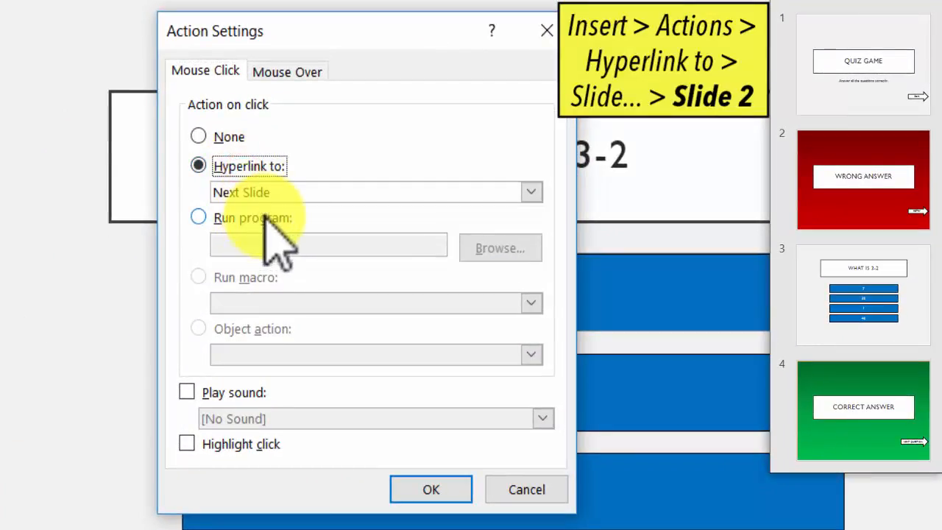
click(531, 192)
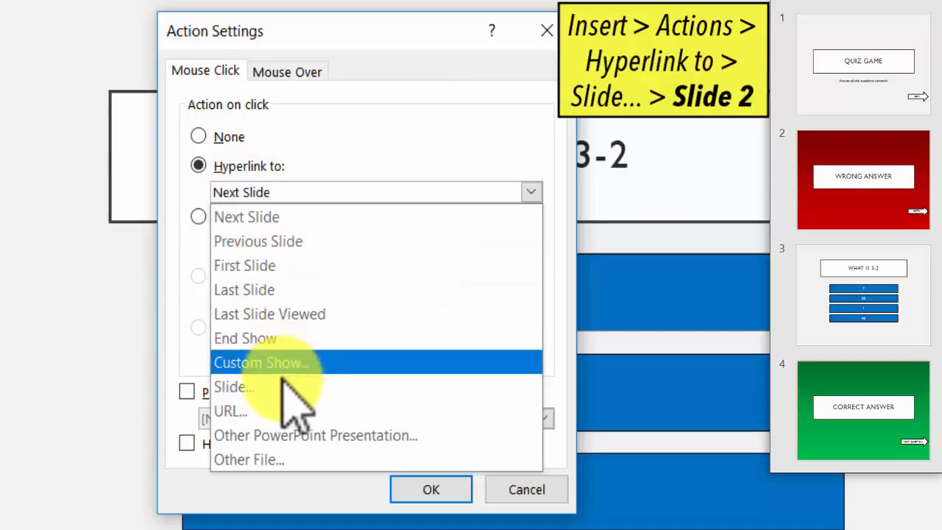
click(233, 387)
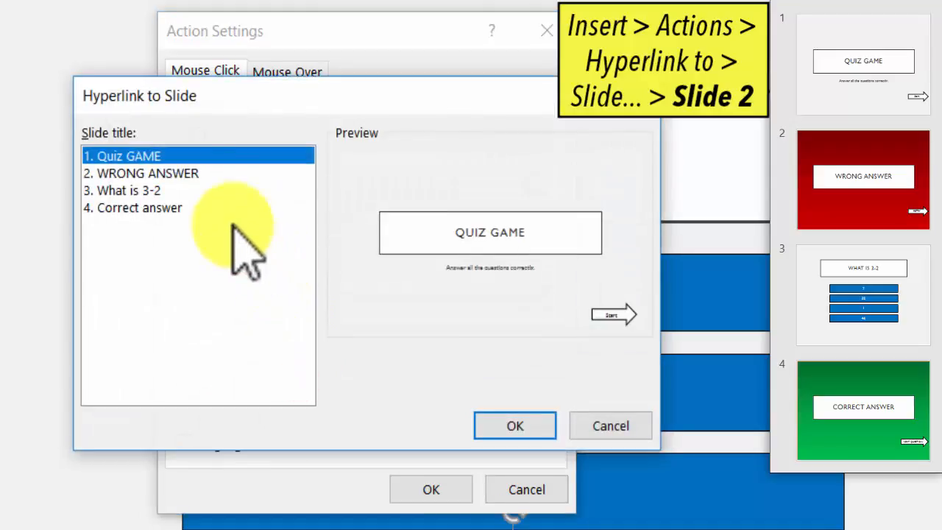
click(141, 173)
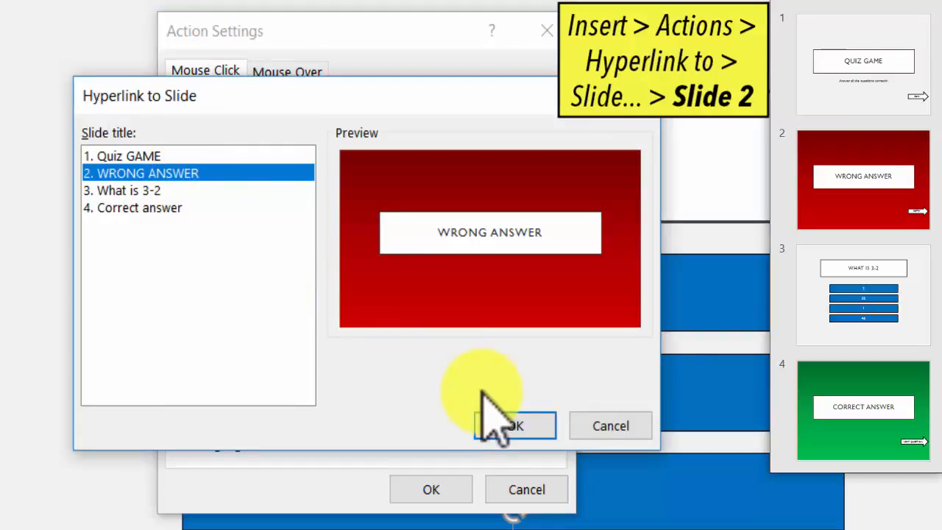
click(515, 426)
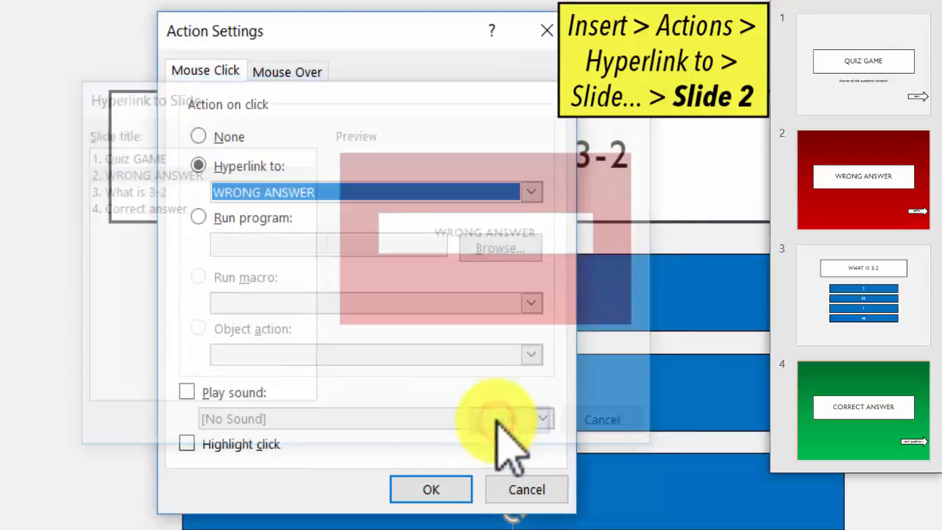
click(430, 489)
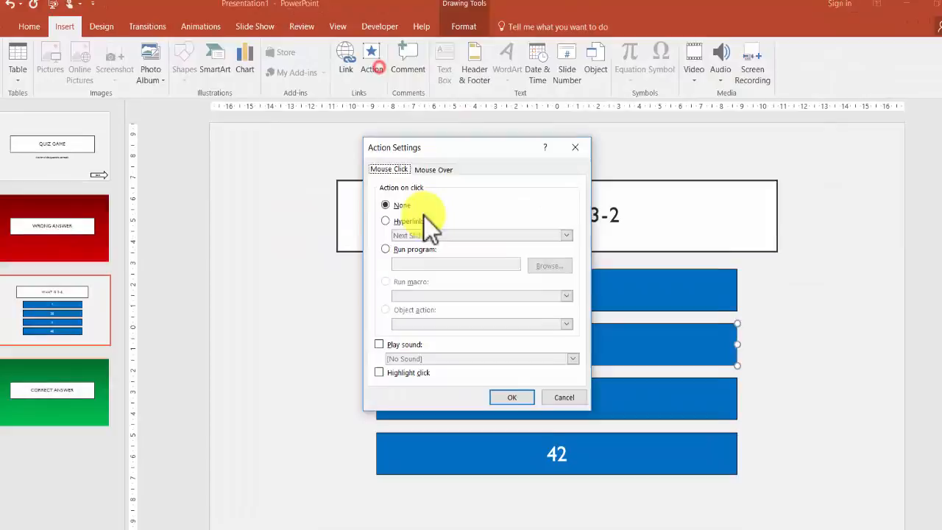
Step: Hyperlink wrong answer 32 to the WRONG ANSWER slide too
click(385, 221)
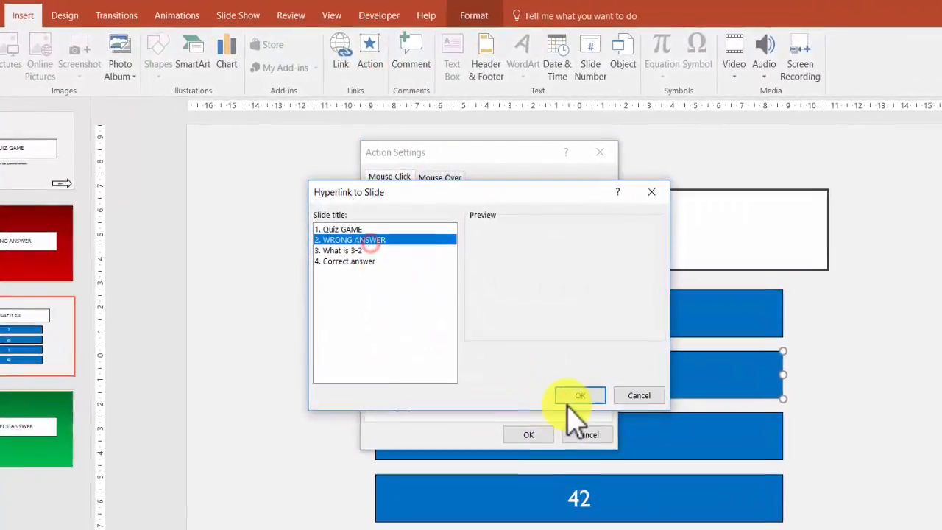
click(580, 395)
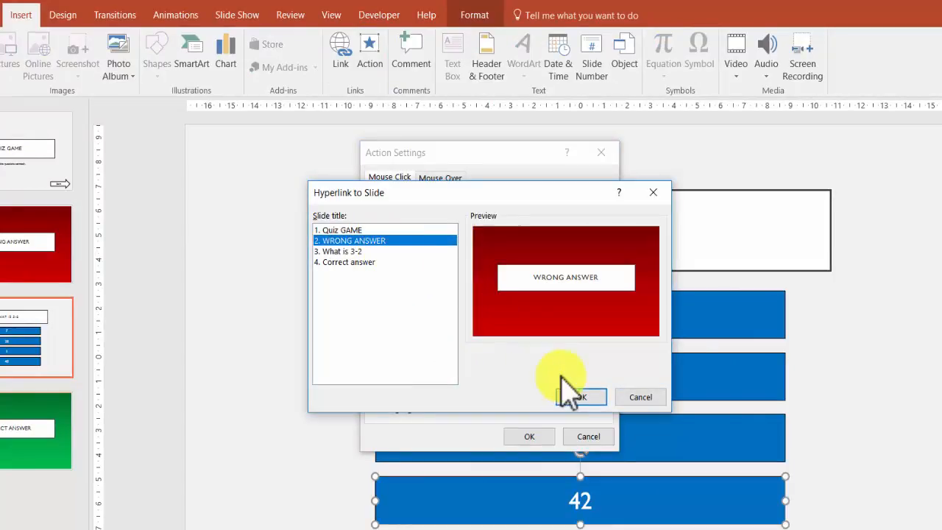
click(578, 397)
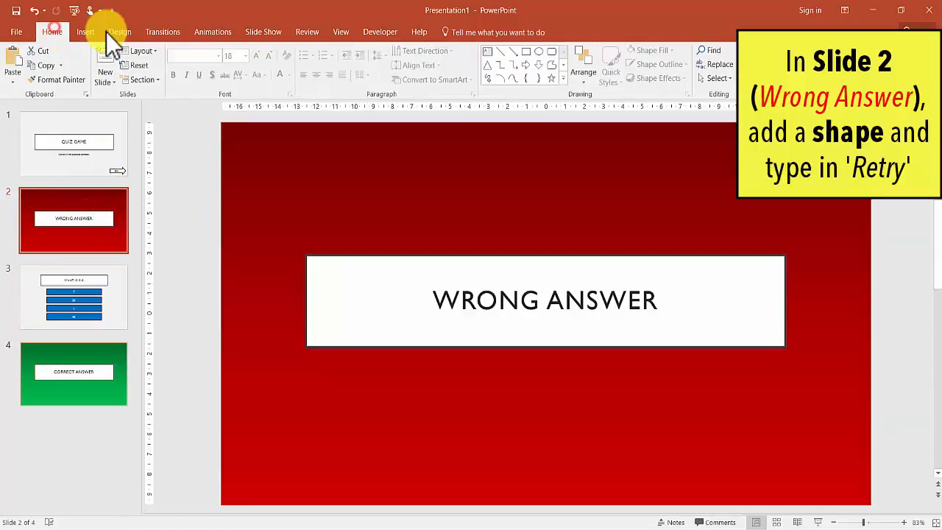
mouse_move(541, 70)
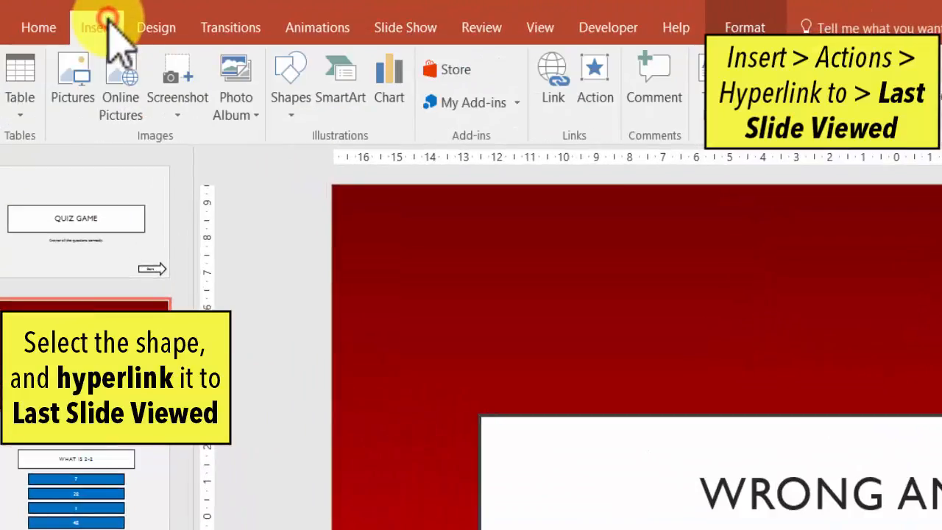
Step: Set the RETRY arrow's action to Last Slide Viewed, then deselect it
click(595, 79)
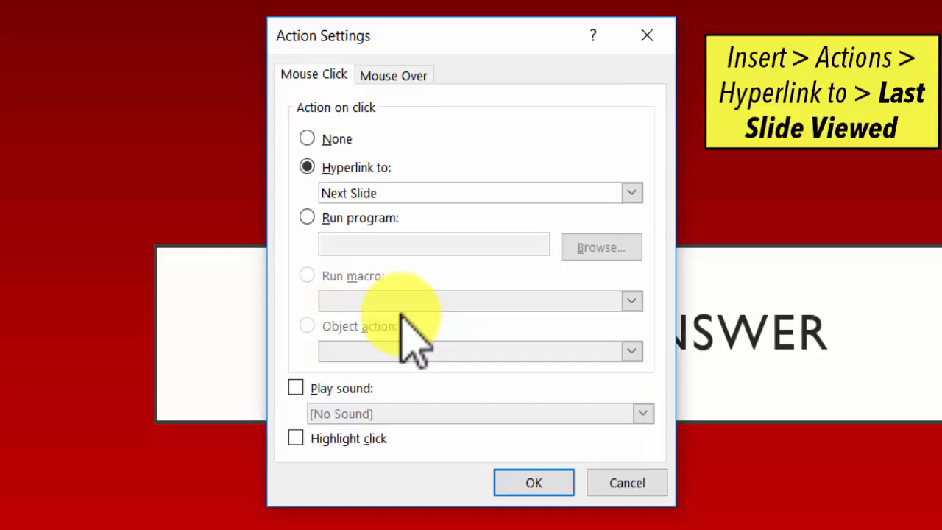
click(534, 482)
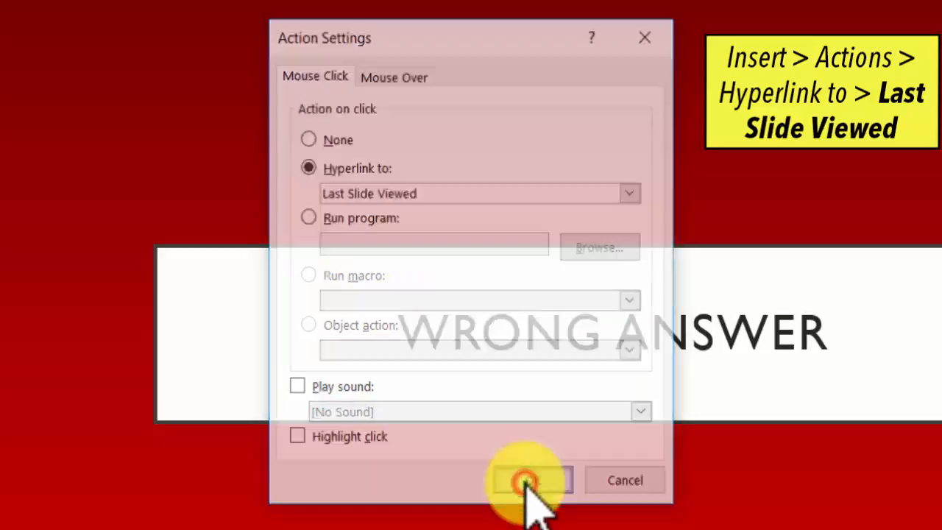
click(526, 480)
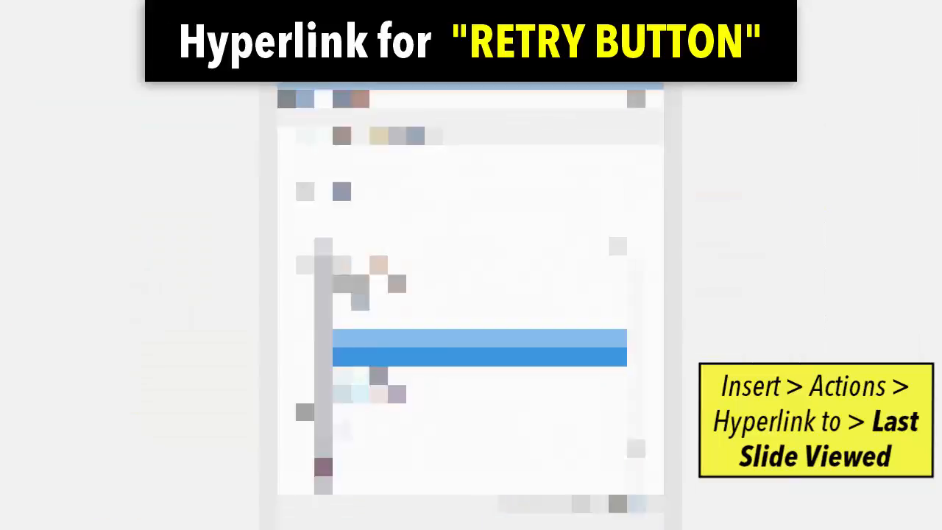
click(622, 241)
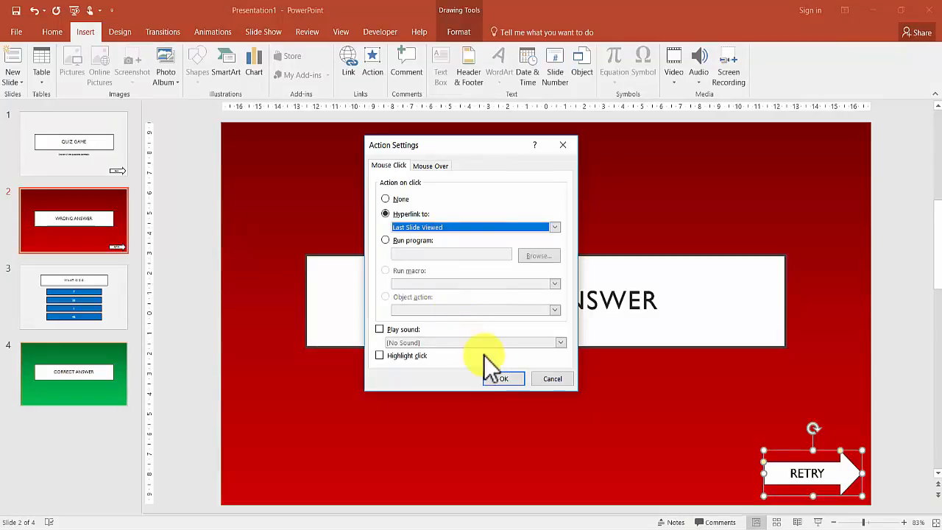
click(503, 379)
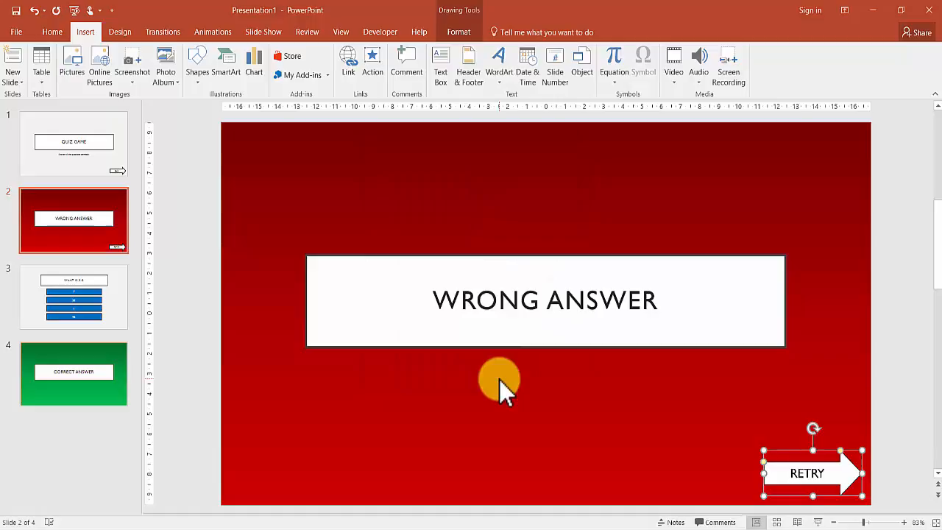
click(74, 373)
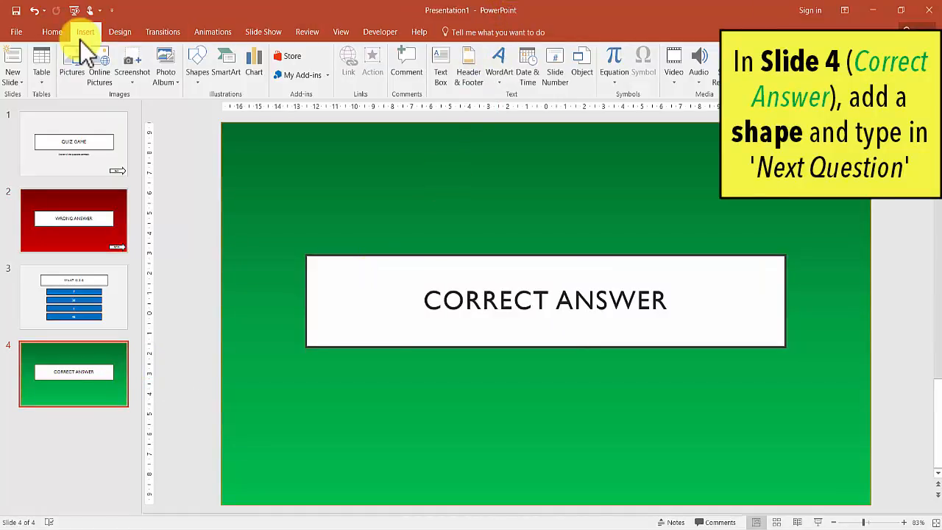
Step: Add an arrow labelled NEXT QUESTION and link it to Next Slide
click(86, 31)
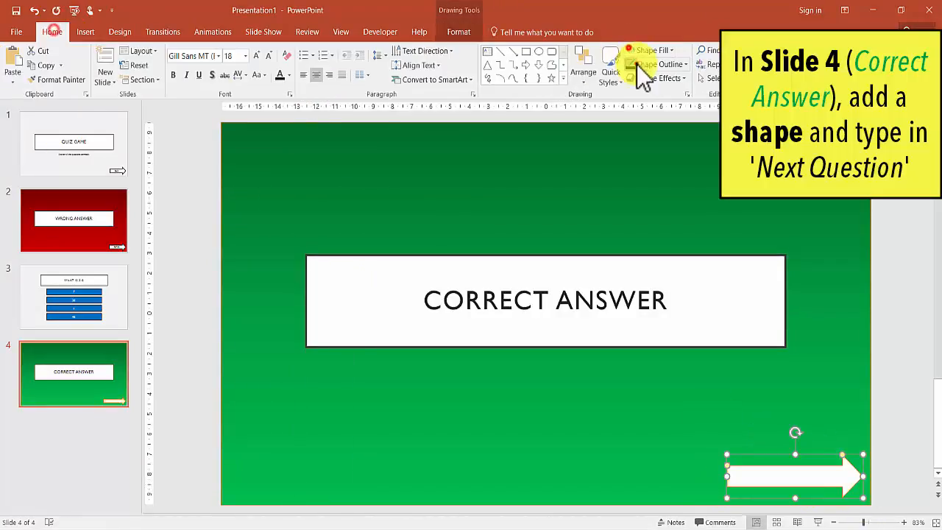
text(NEXT QUESTION)
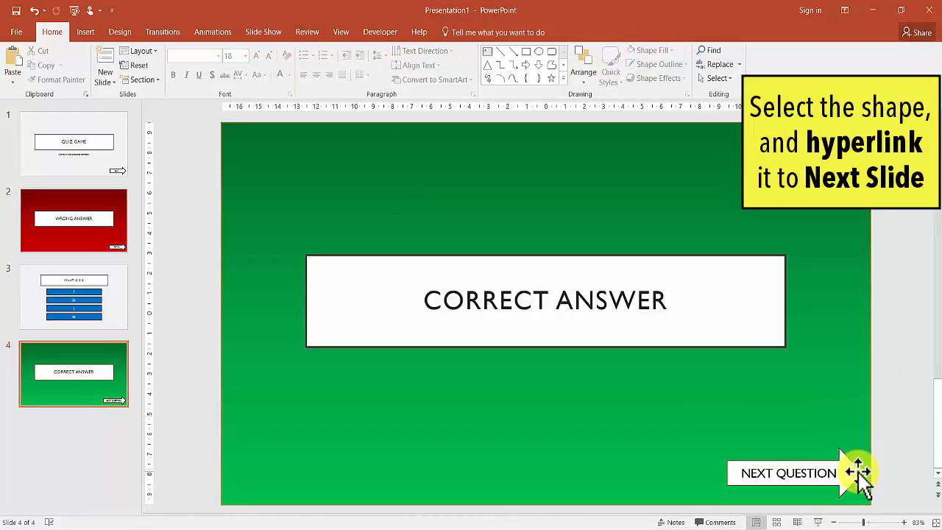
click(789, 473)
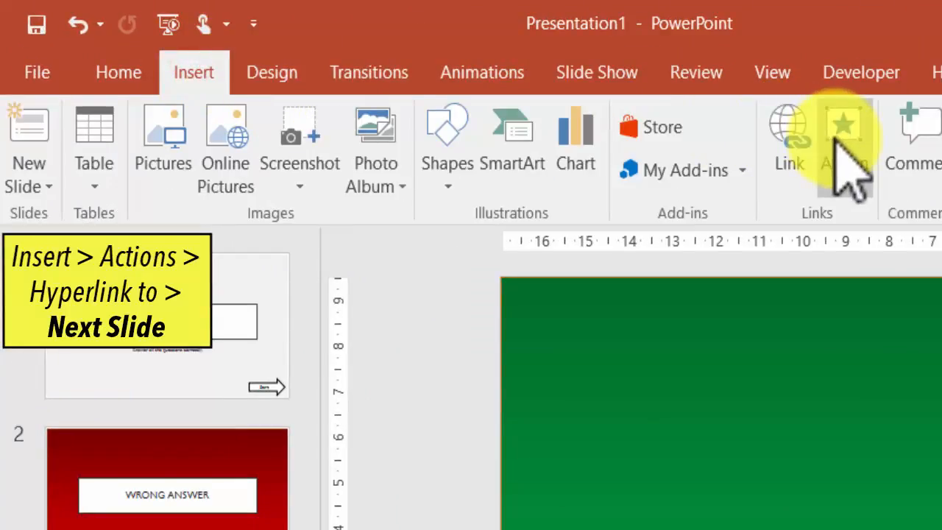
click(844, 136)
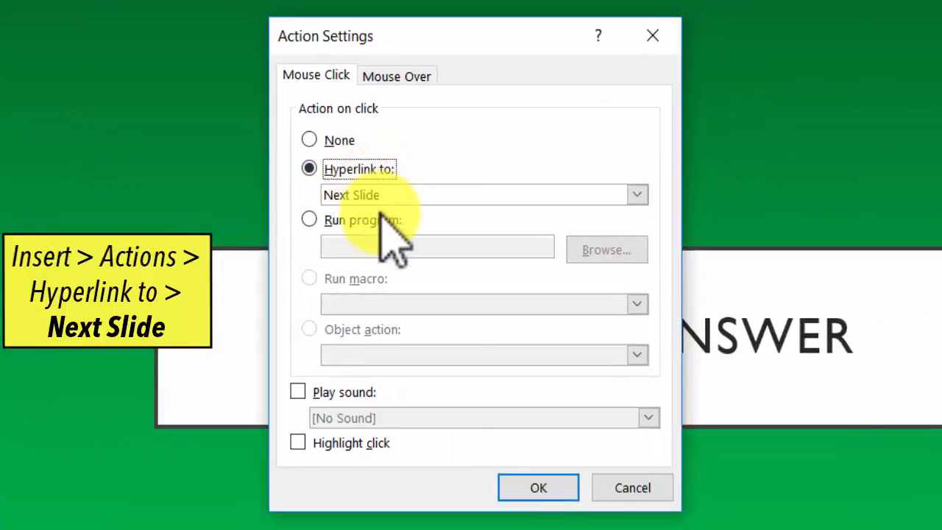
click(538, 487)
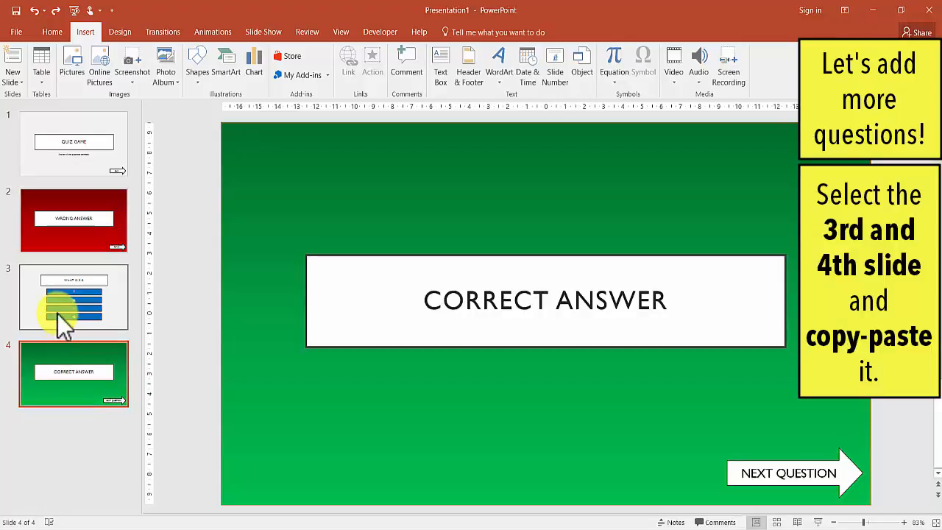
Step: Select the 'What is 3-2' slide pair and copy it for pasting
click(73, 297)
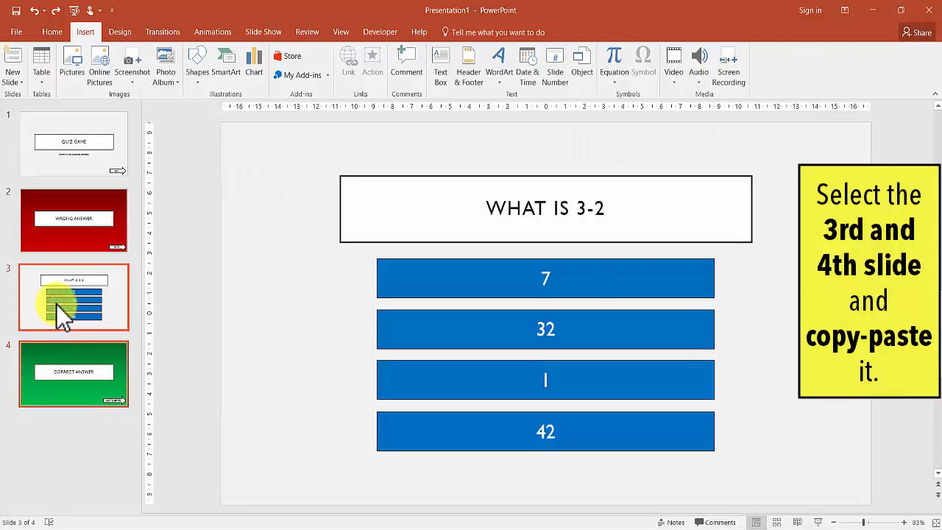
right_click(74, 297)
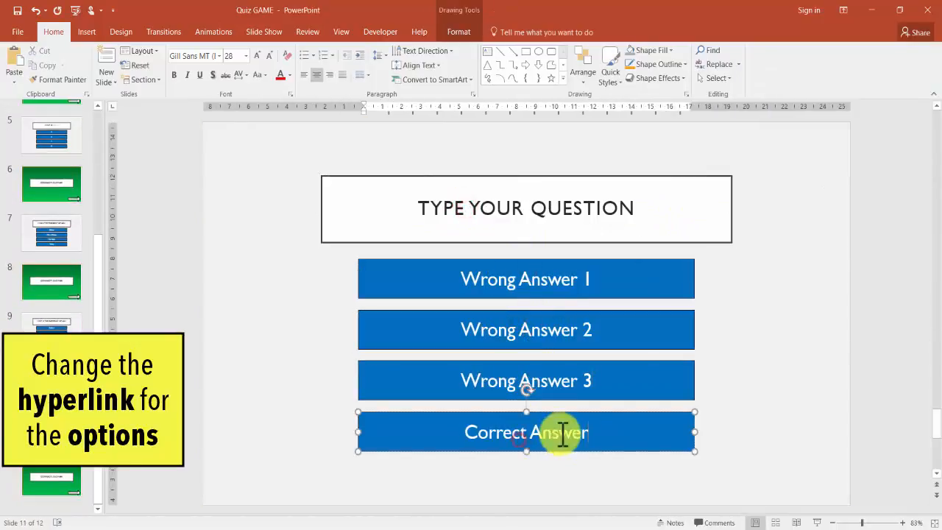
Step: Link slide 11's wrong answers to slide 2 and its correct answer to Next Slide
click(525, 278)
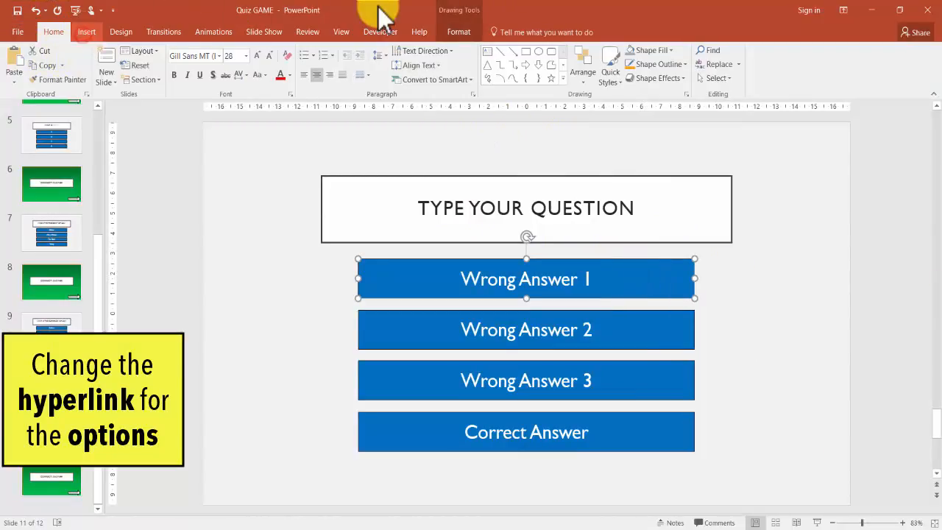
click(372, 62)
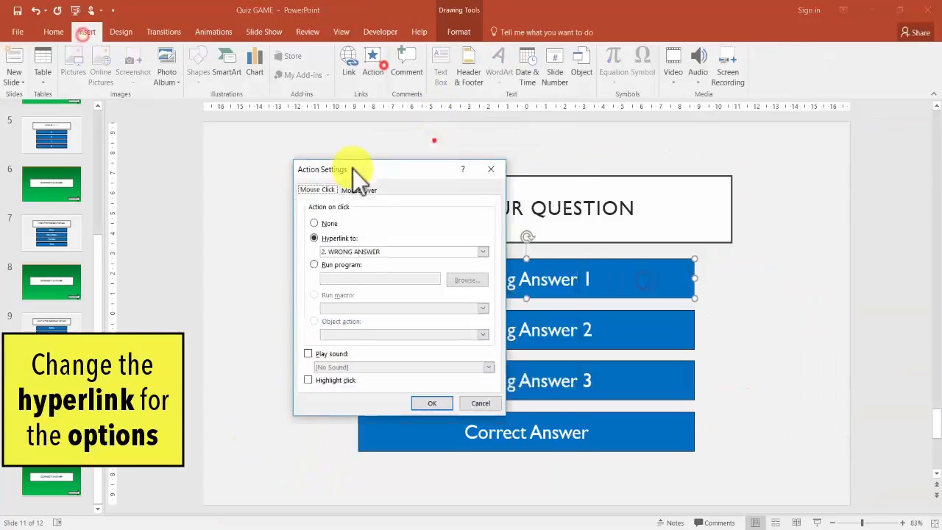
click(483, 251)
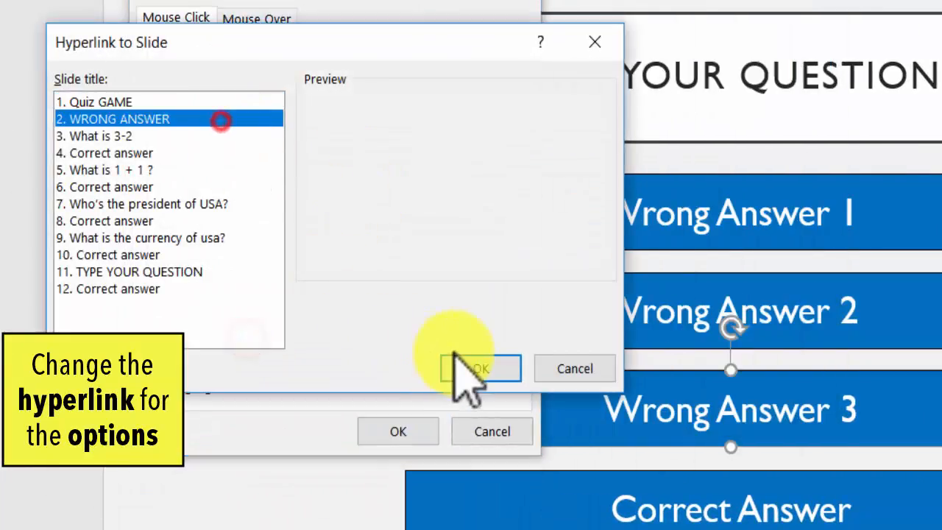
click(479, 368)
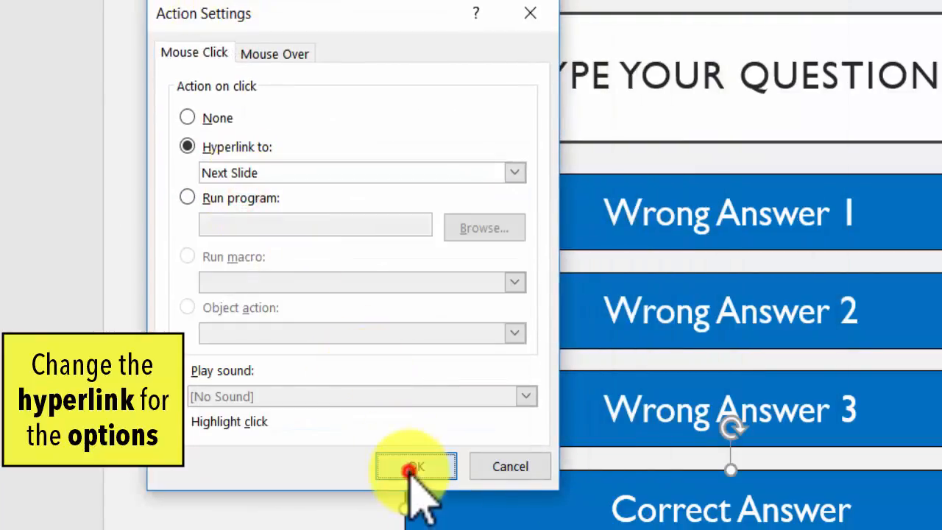
click(415, 466)
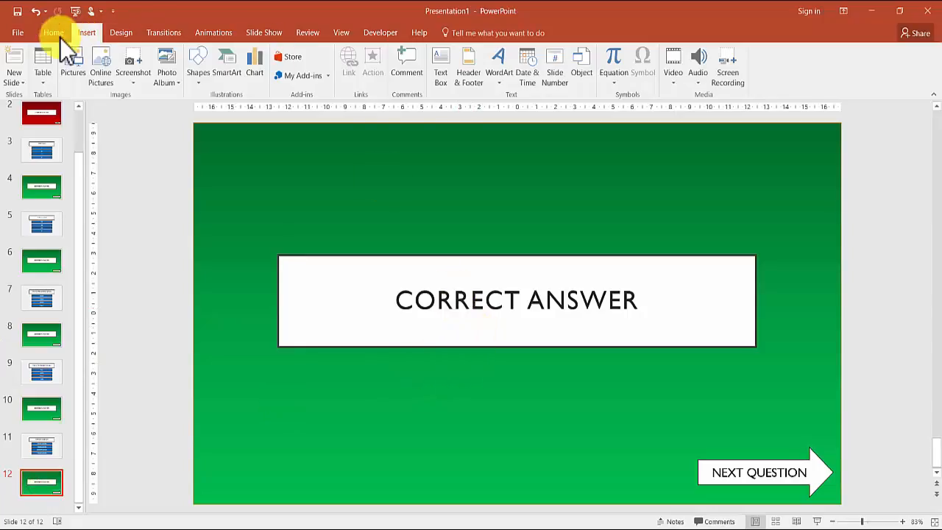
Step: Add a text box under the CORRECT ANSWER heading and type 'End Quiz'
click(53, 33)
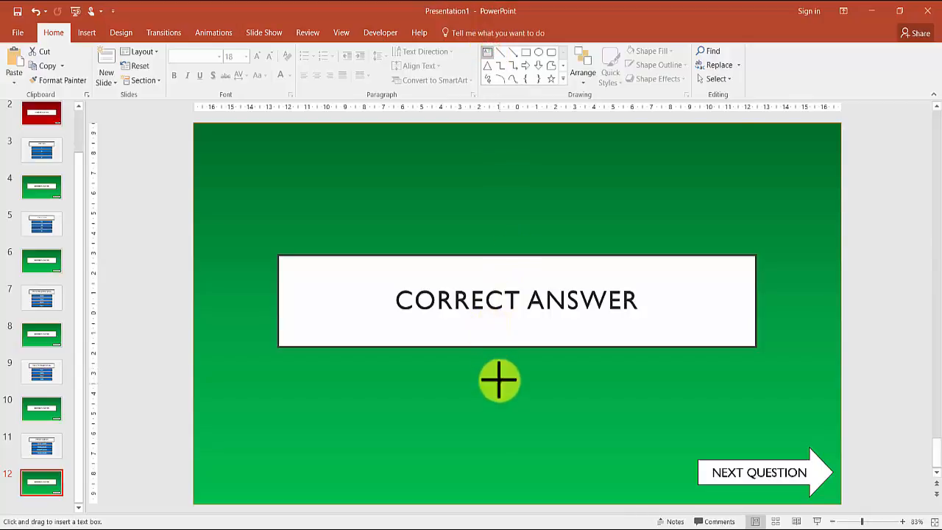
click(500, 381)
text(Good job! Congratulations.)
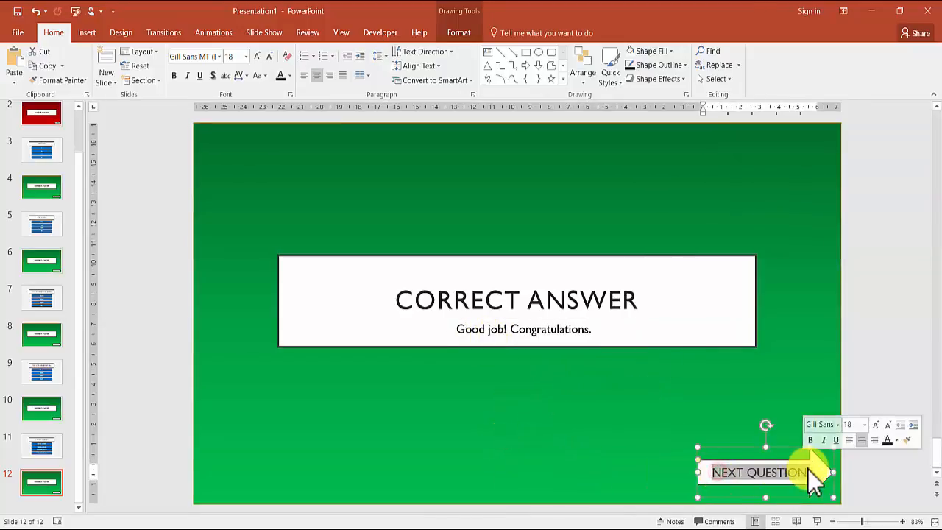
text(End Quiz Game)
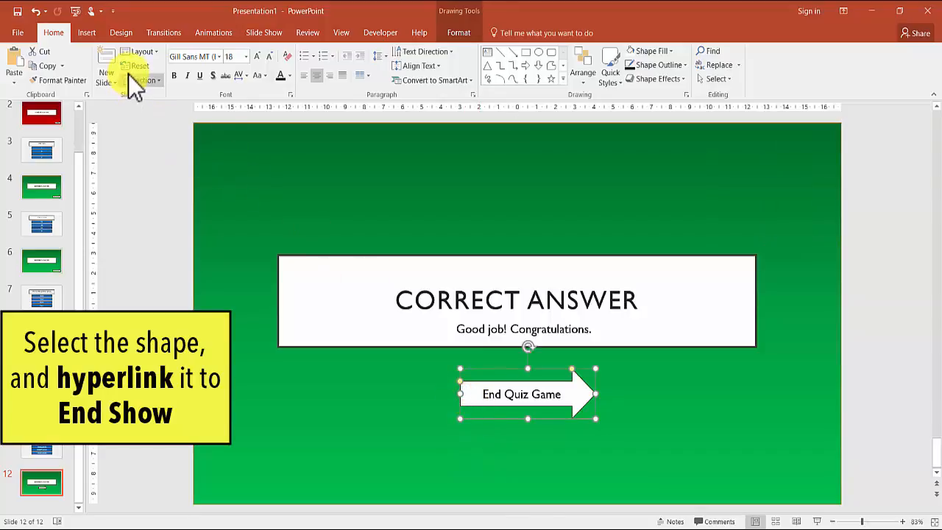
Step: Set the arrow's click action to End Show
click(87, 32)
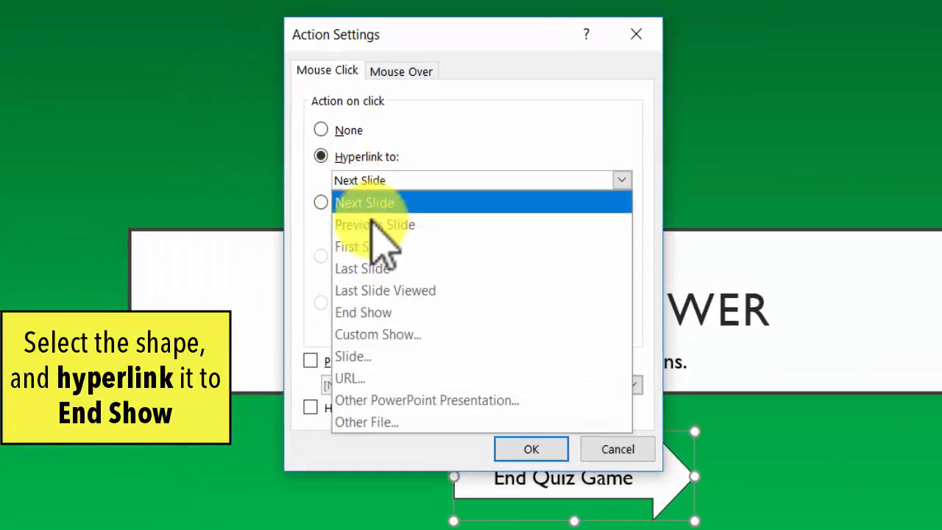
click(363, 312)
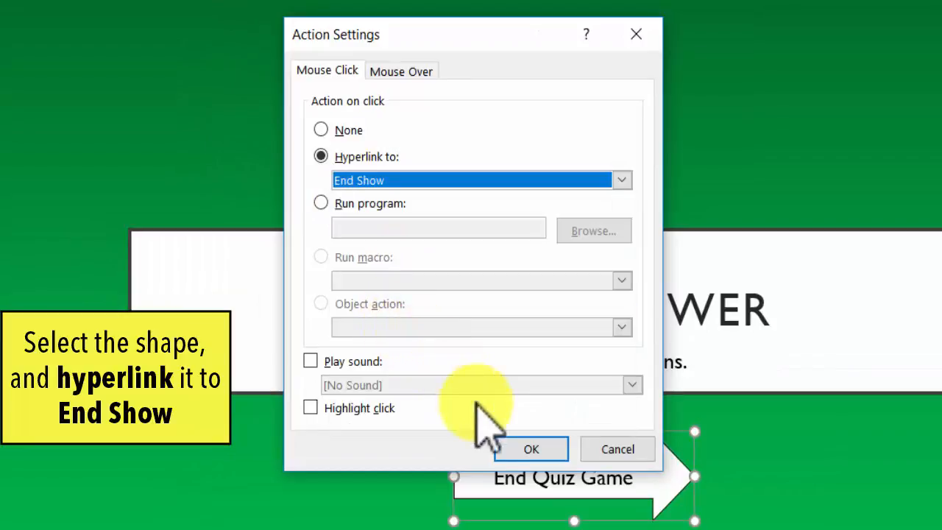
click(531, 449)
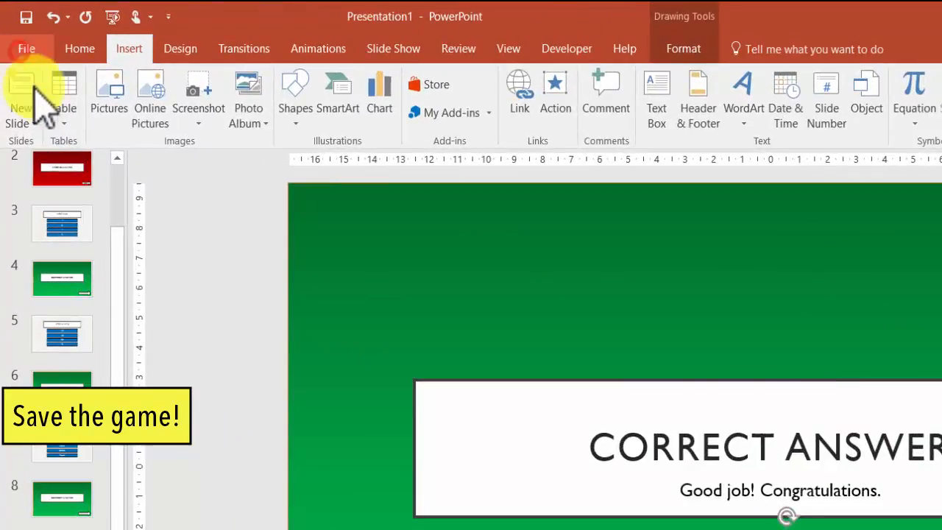
Step: Save the quiz as a regular presentation named Quiz GAME on This PC
click(26, 49)
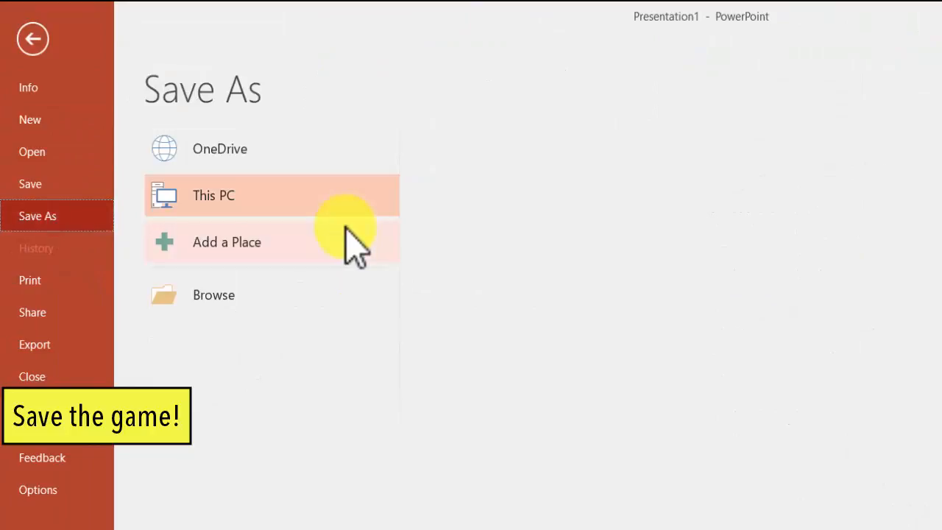
click(214, 195)
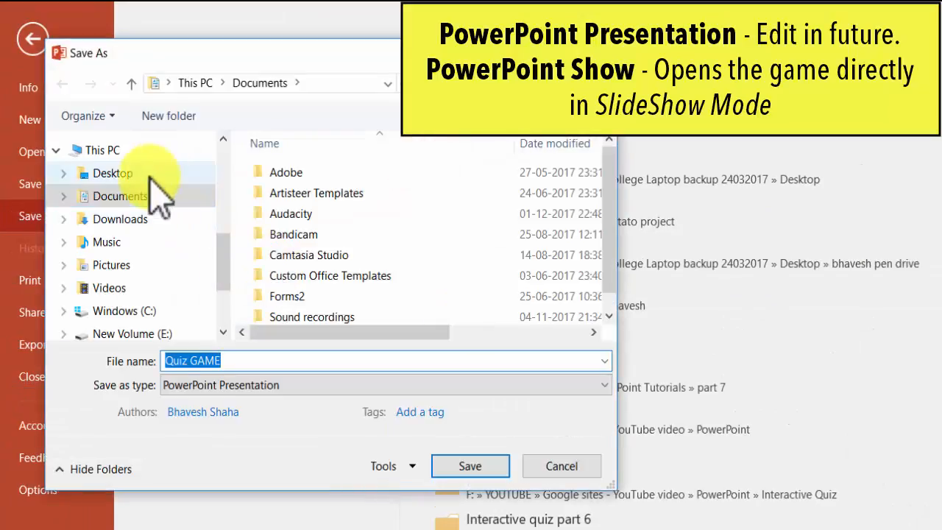
click(112, 173)
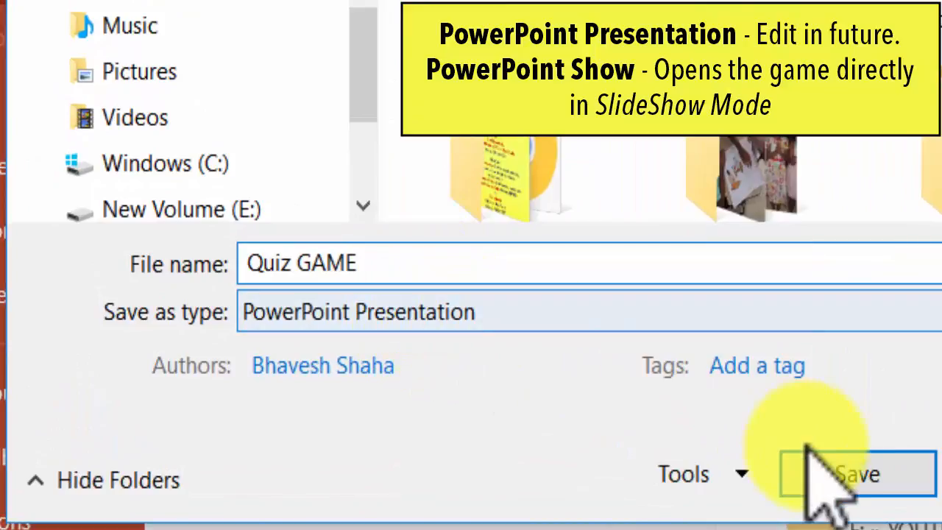
click(856, 474)
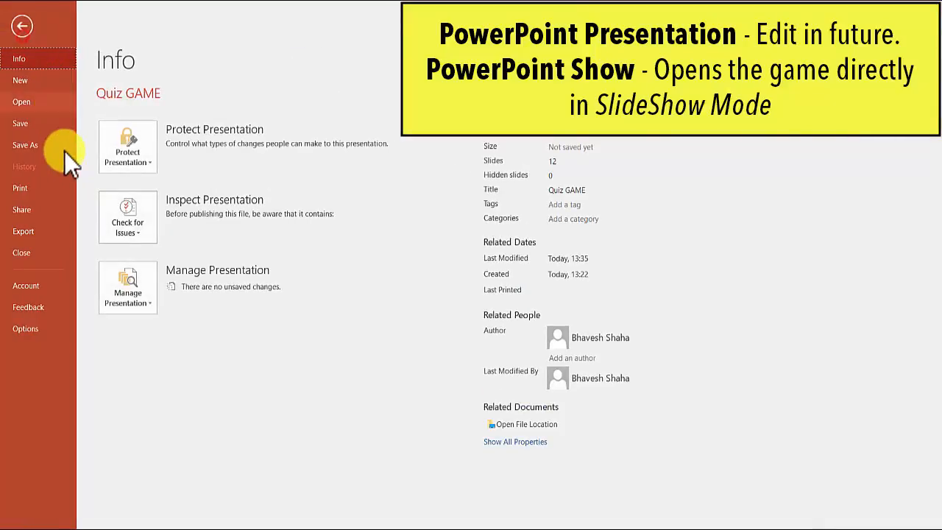
Step: Save another copy of Quiz GAME as a PowerPoint Show
click(25, 145)
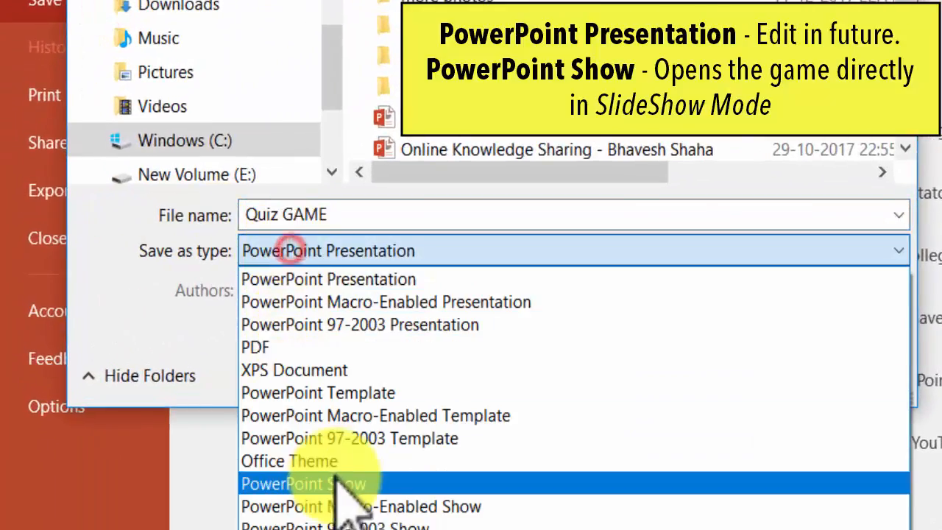
click(304, 484)
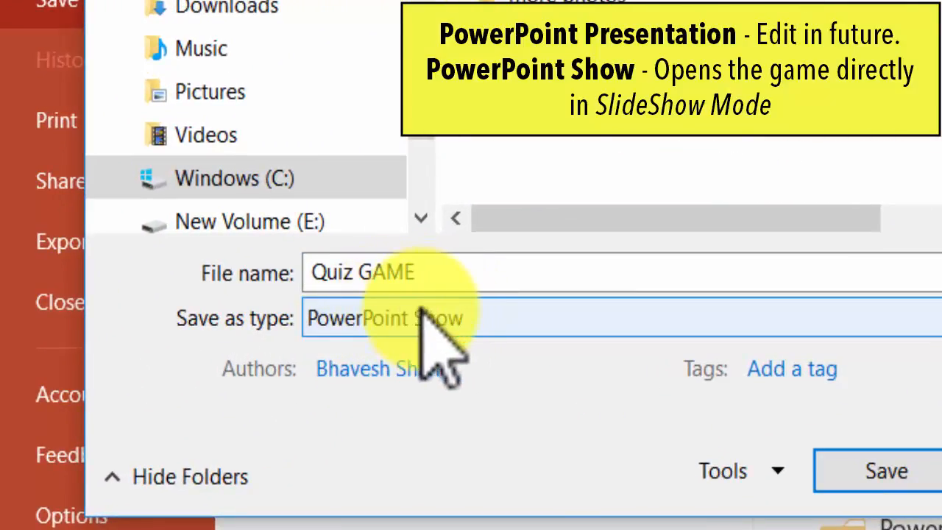
click(886, 470)
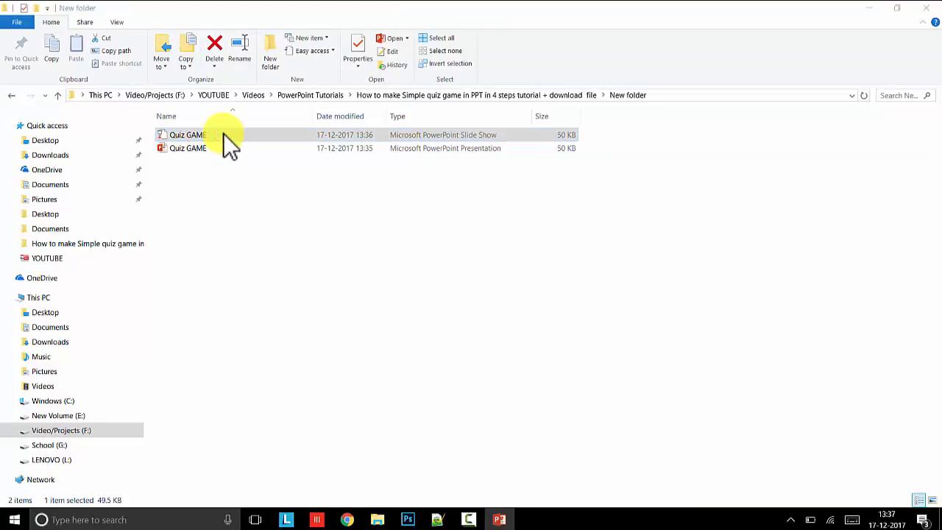
Step: Launch the Quiz GAME slide show from File Explorer and click an answer to test it
double_click(187, 135)
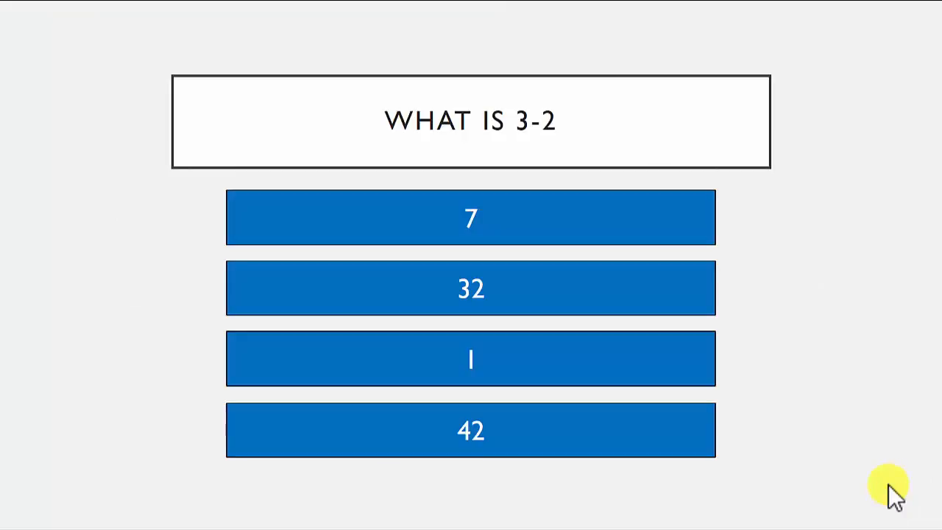
mouse_move(781, 366)
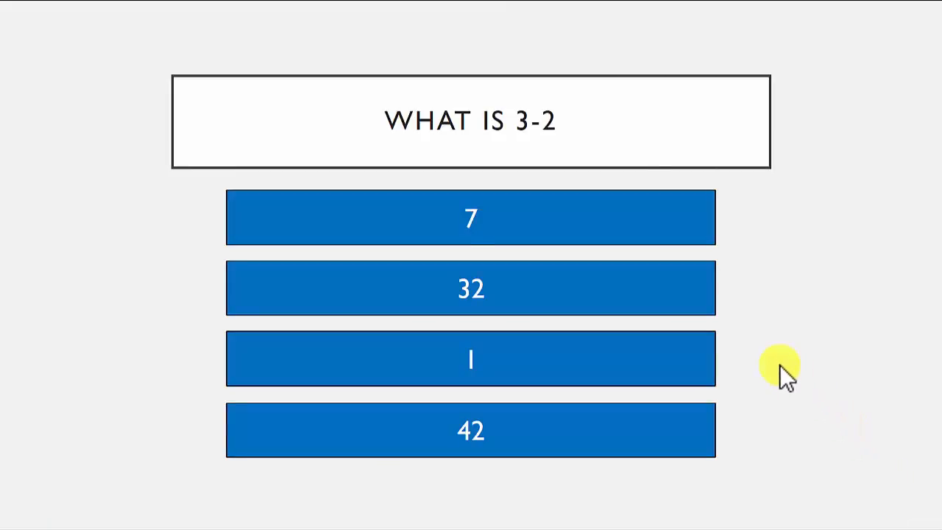
click(470, 358)
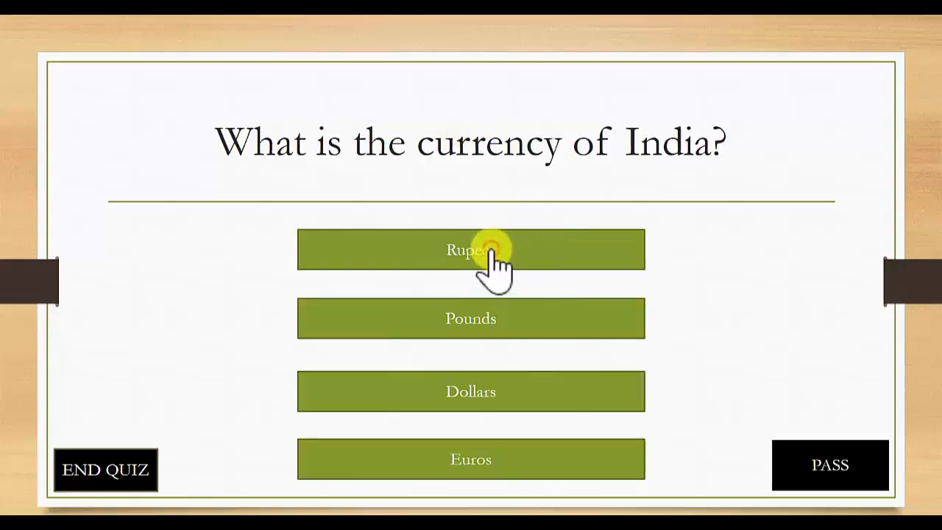
Step: Answer Rupees to reach the Congratulations slide showing 10 points
click(471, 250)
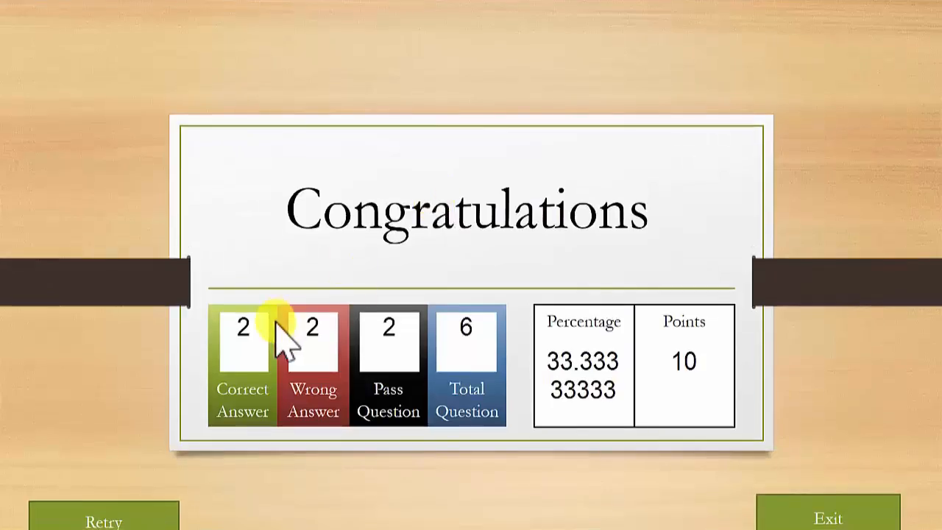
mouse_move(486, 346)
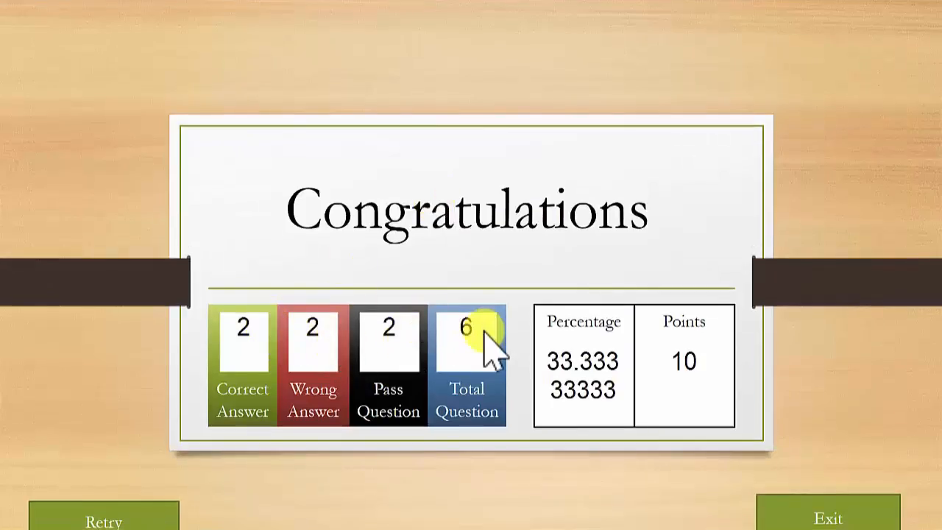